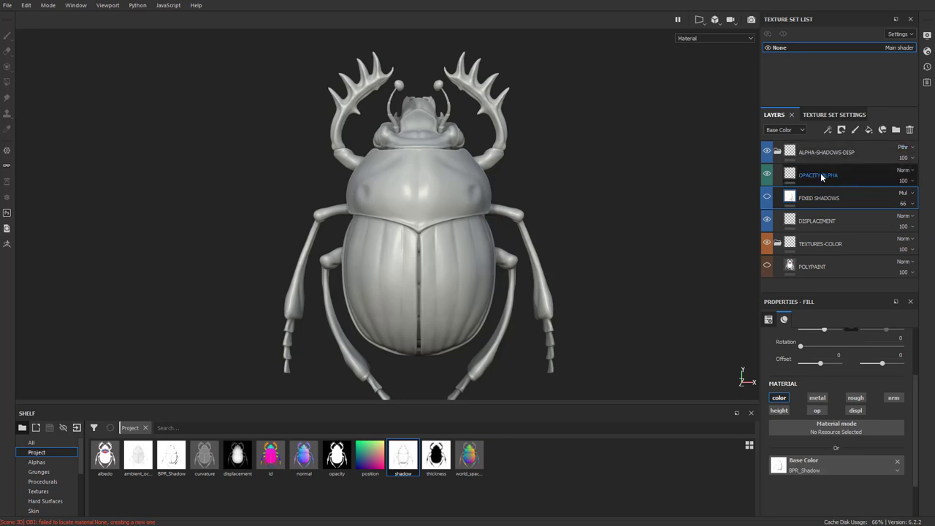
Show the OPACITY/ALPHA layer's opacity channel and browse Texture Set channels, then return to Layers
left_click(817, 410)
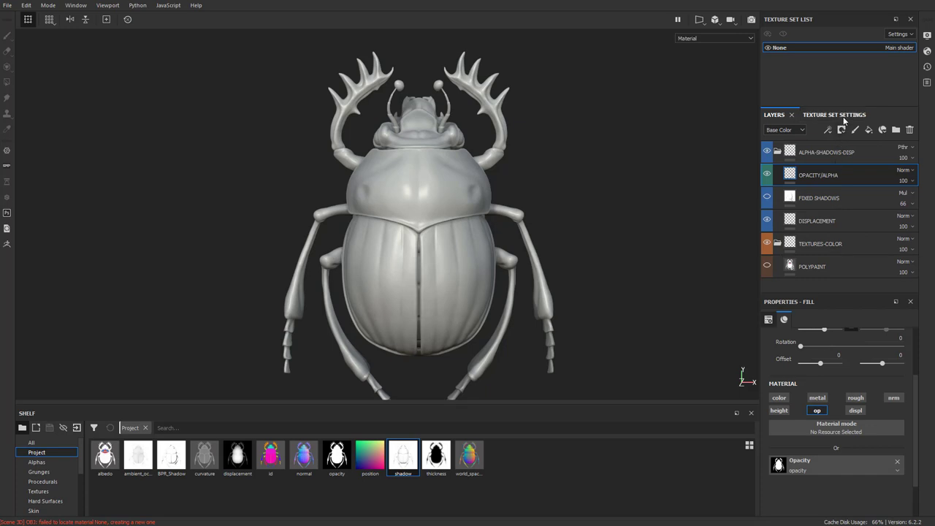
left_click(820, 114)
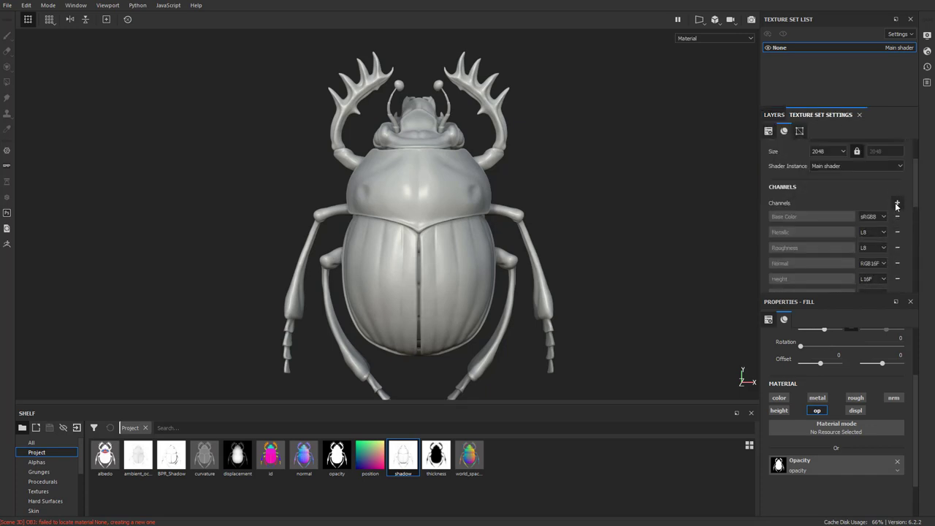
left_click(897, 203)
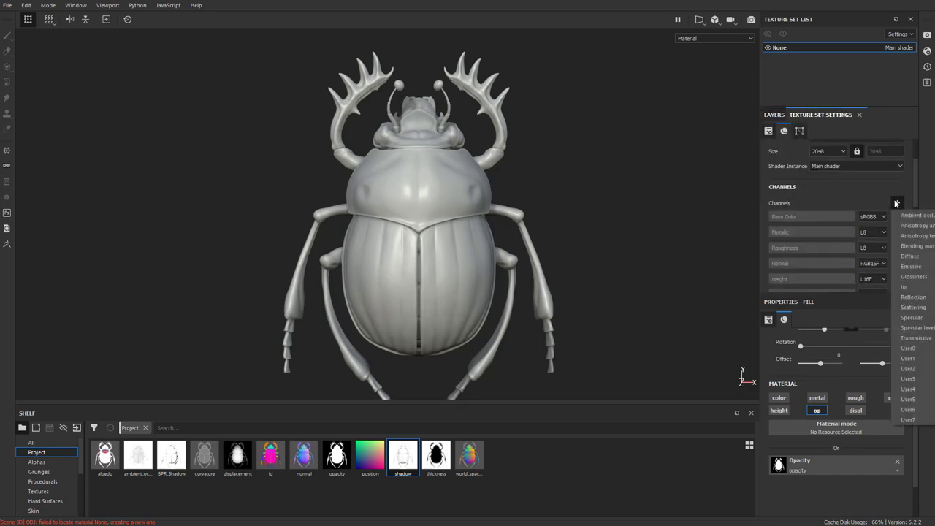
left_click(773, 115)
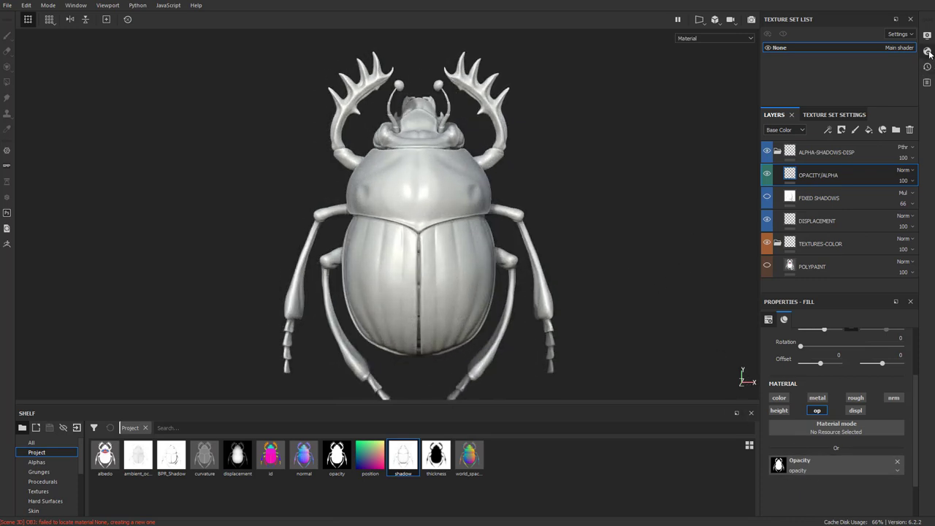
left_click(927, 51)
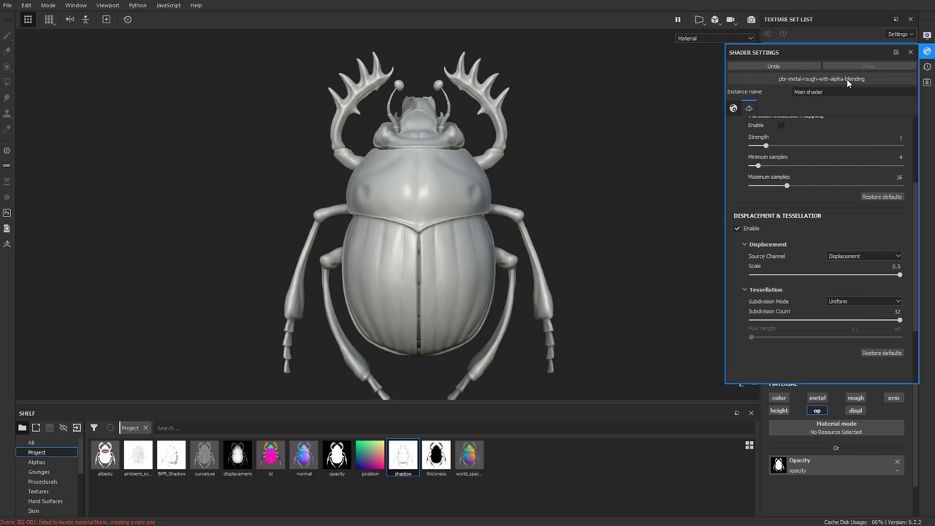
left_click(821, 79)
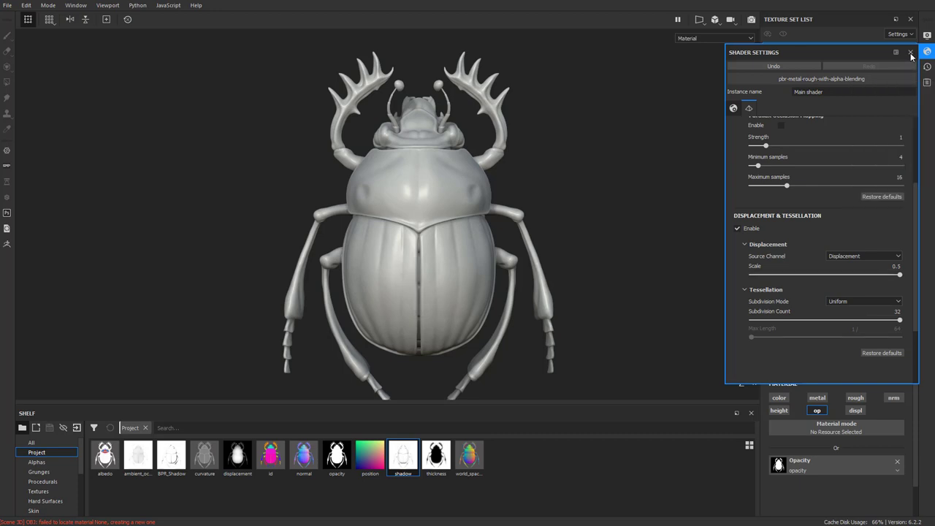
left_click(911, 52)
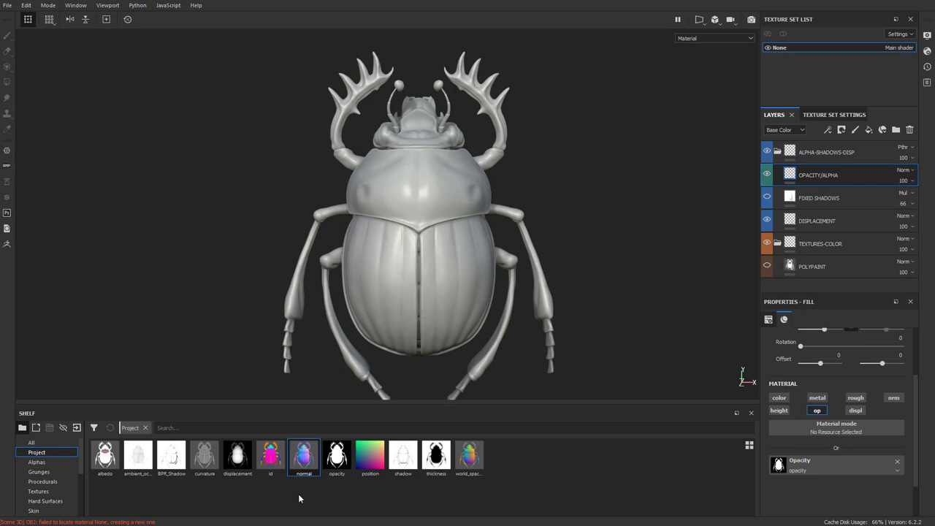
mouse_move(304, 457)
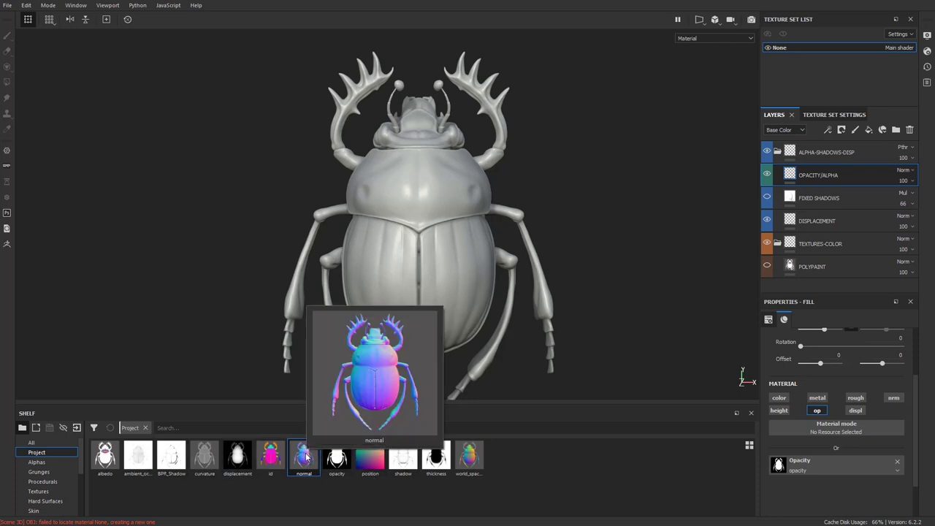
mouse_move(204, 457)
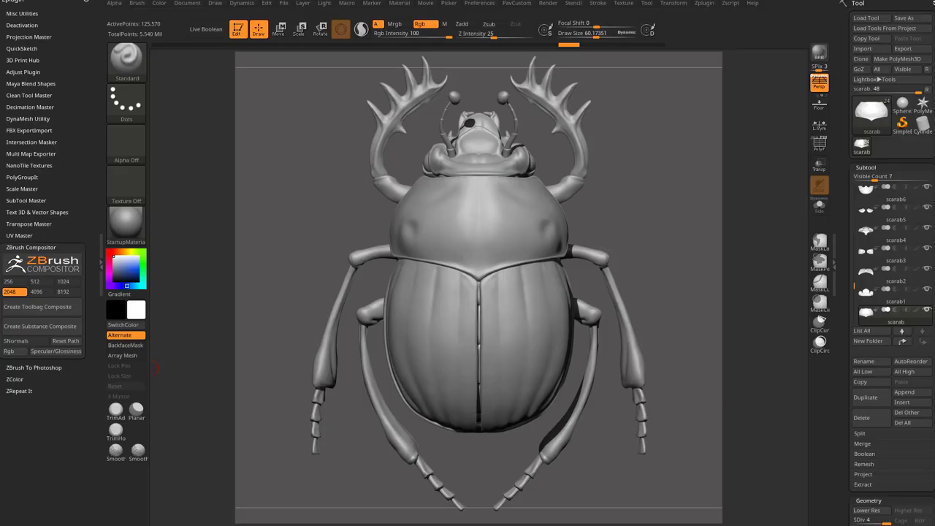
Apply the NormalRGBMat material to the scarab from the Material palette
left_click(126, 225)
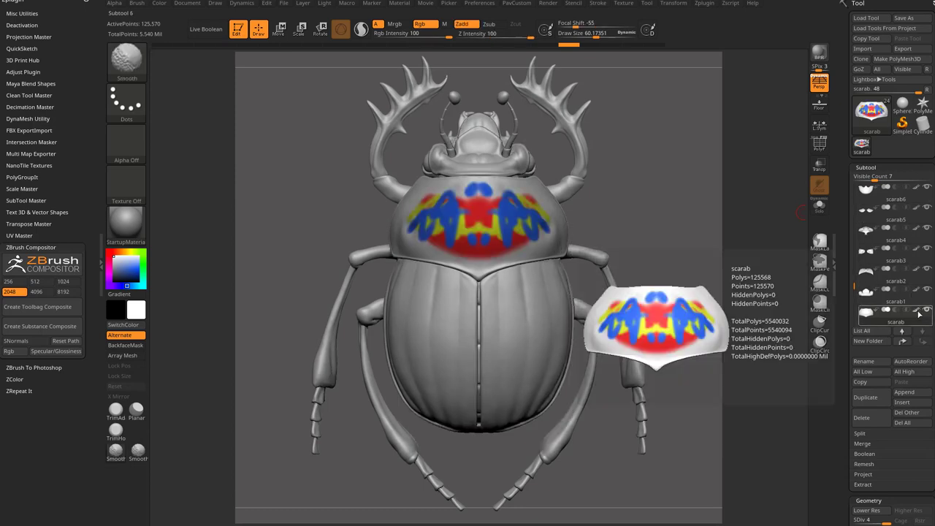
left_click(125, 226)
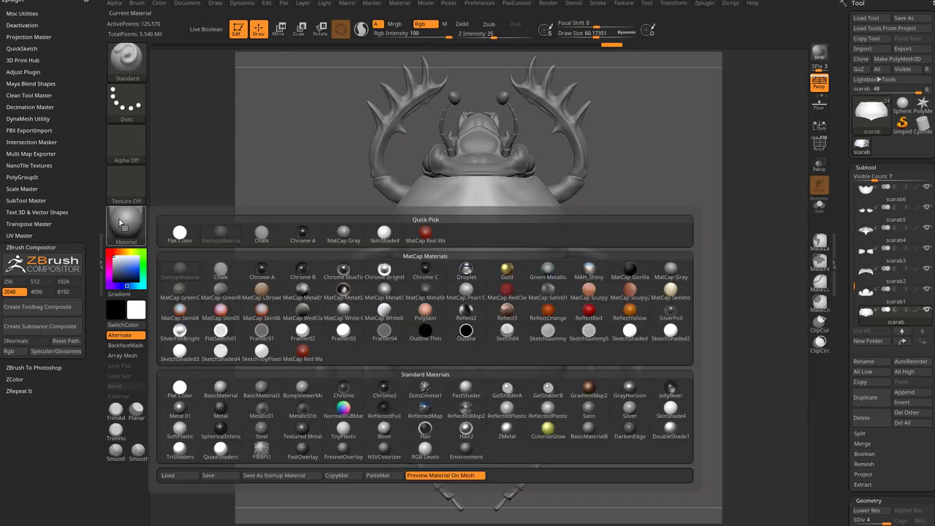
left_click(344, 406)
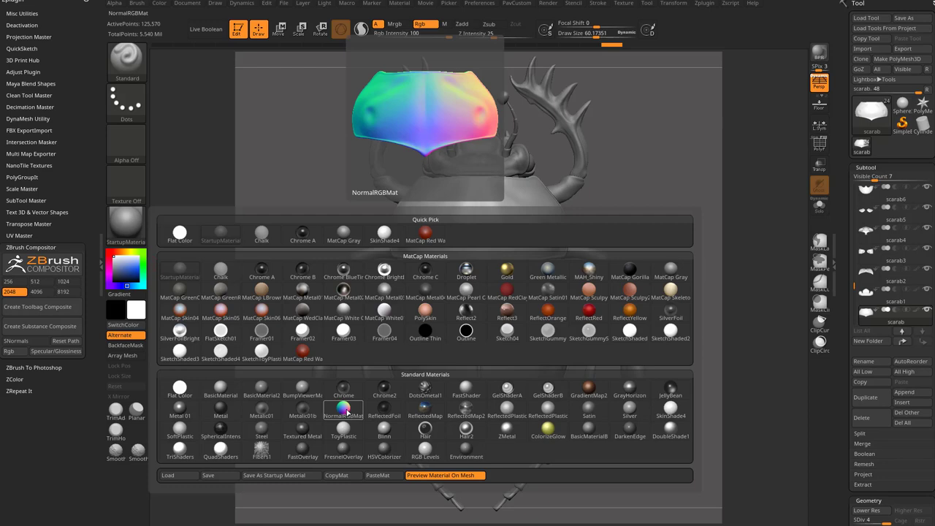
left_click(548, 4)
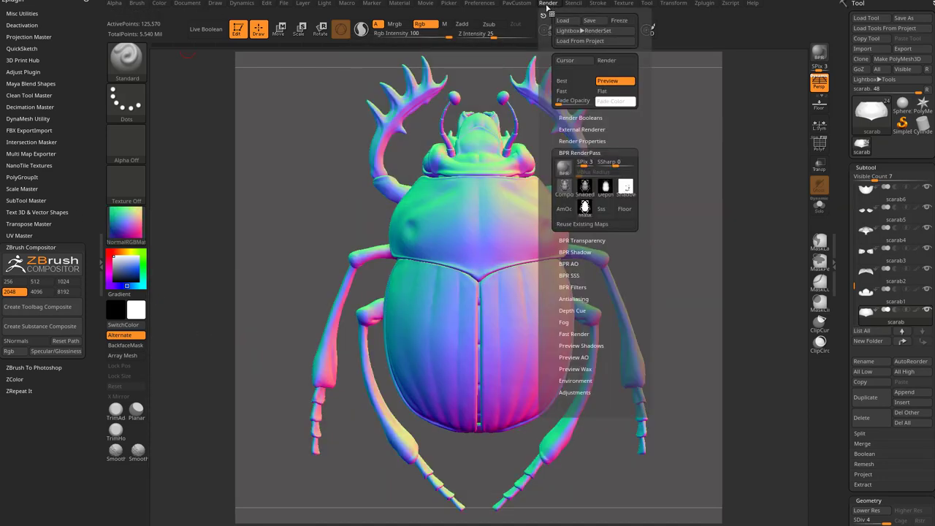
Toggle ambient occlusion, run a BPR render, and view the Mask render pass
left_click(581, 141)
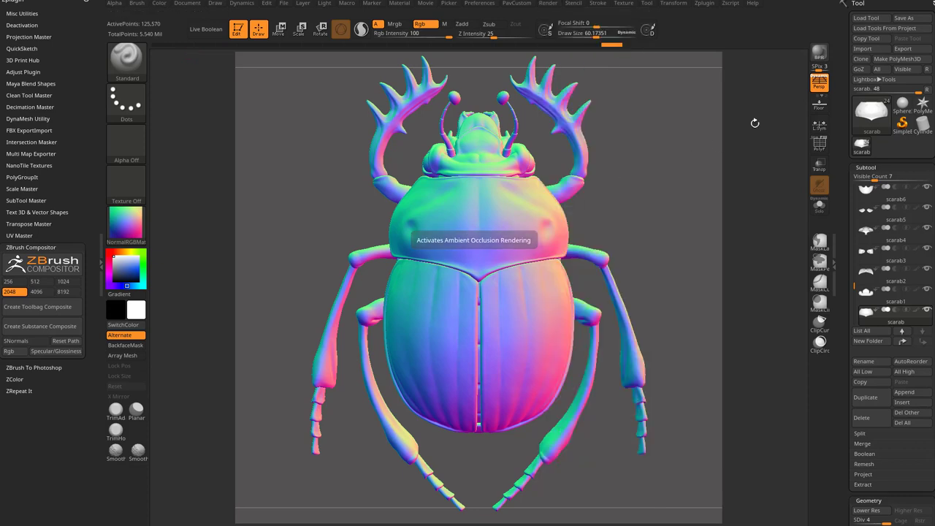
left_click(519, 347)
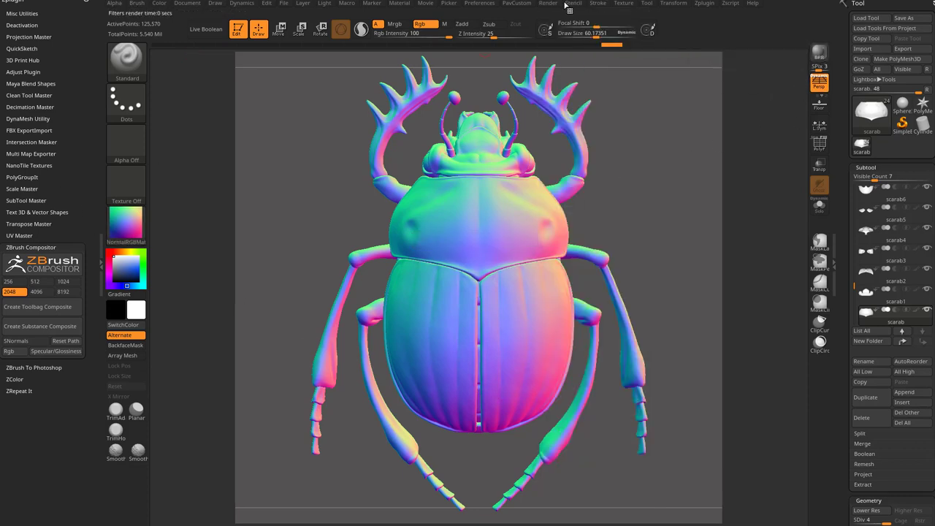
left_click(548, 3)
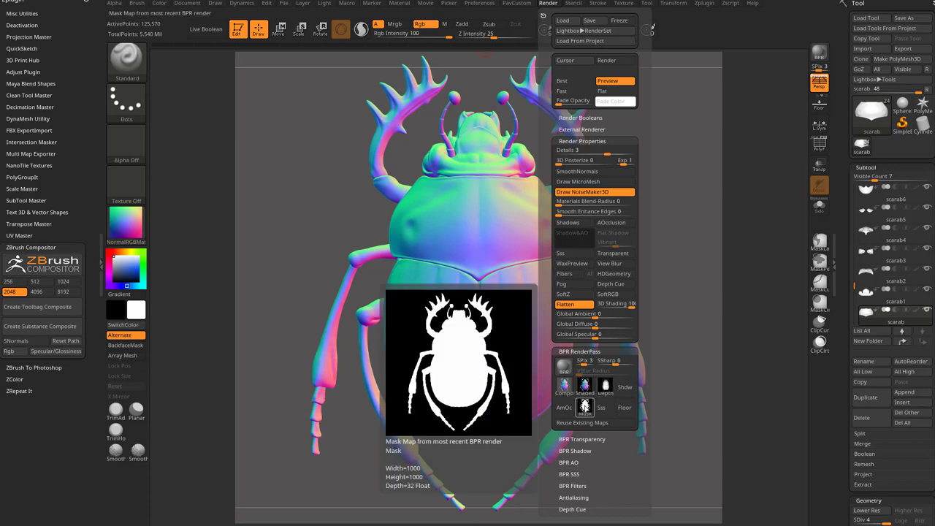
Check the render properties, re-render the scarab with BPR, and return to Substance Painter
left_click(565, 393)
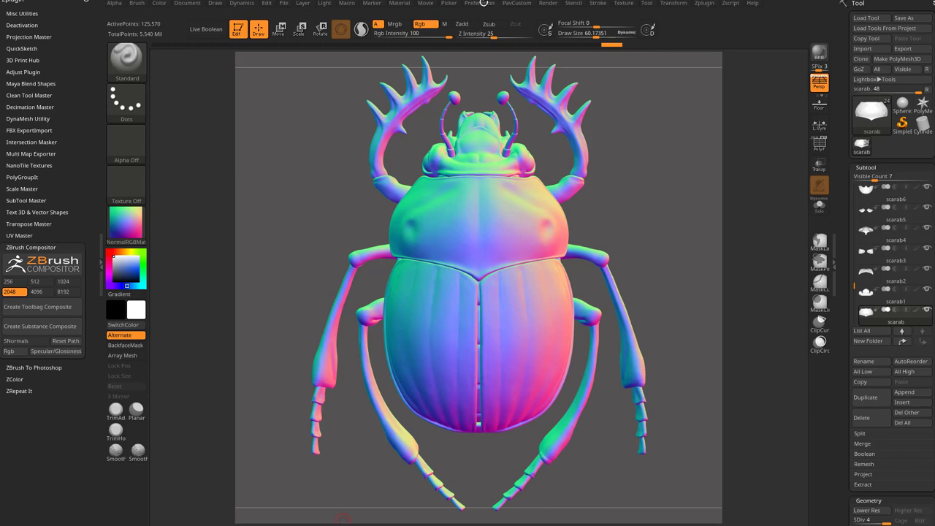
left_click(548, 2)
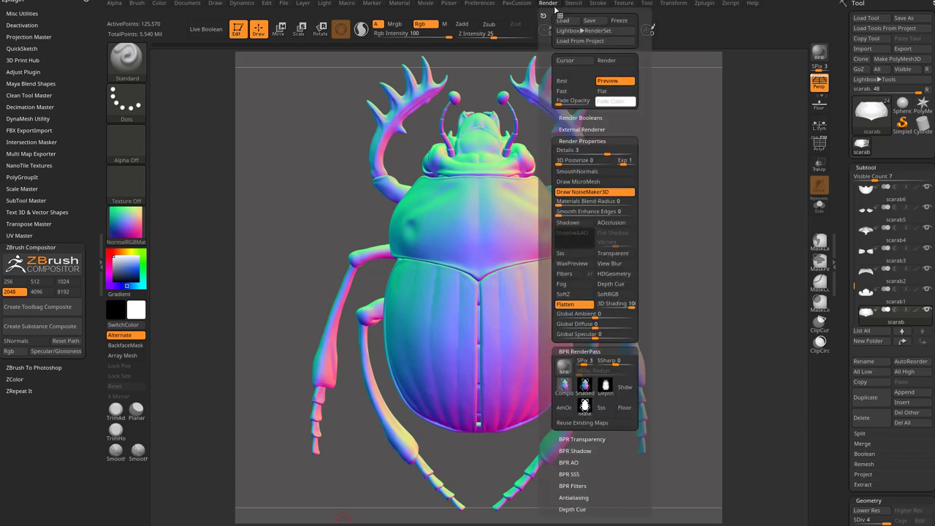
mouse_move(560, 253)
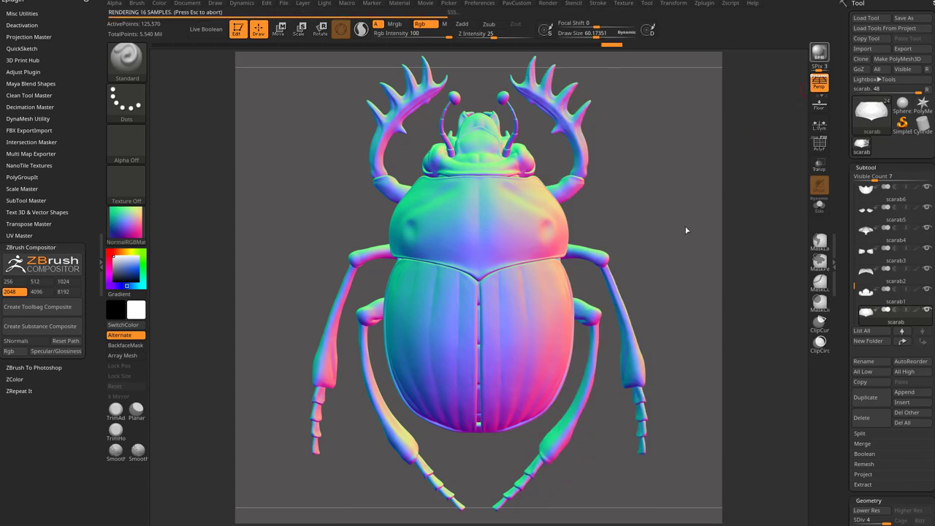
left_click(548, 3)
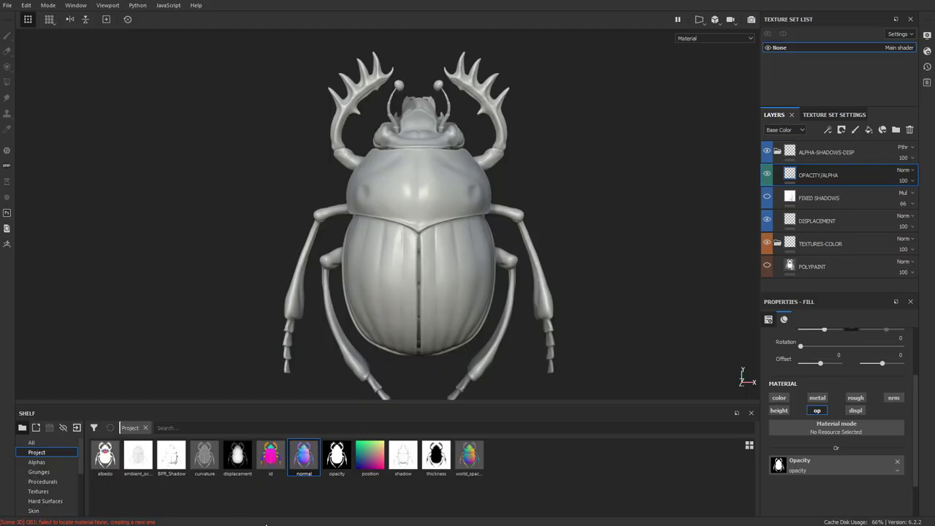
mouse_move(437, 456)
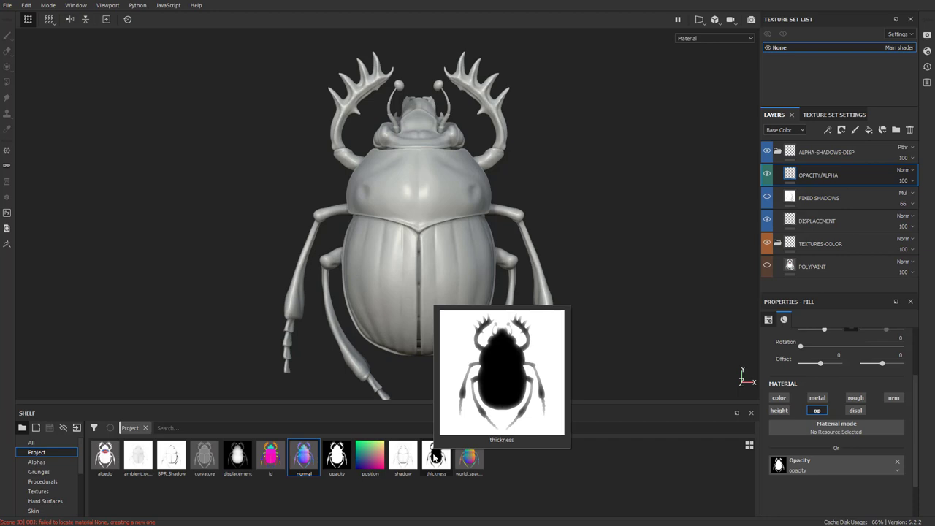
mouse_move(433, 459)
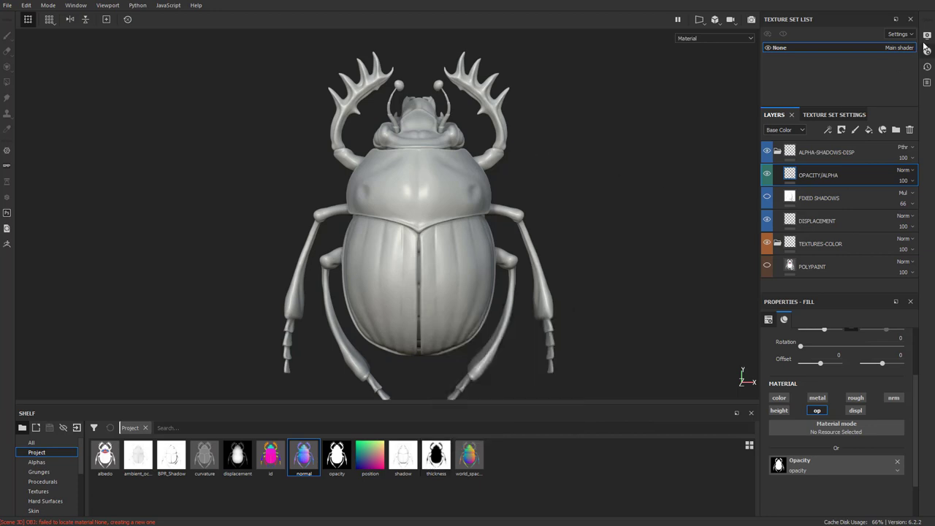
left_click(927, 35)
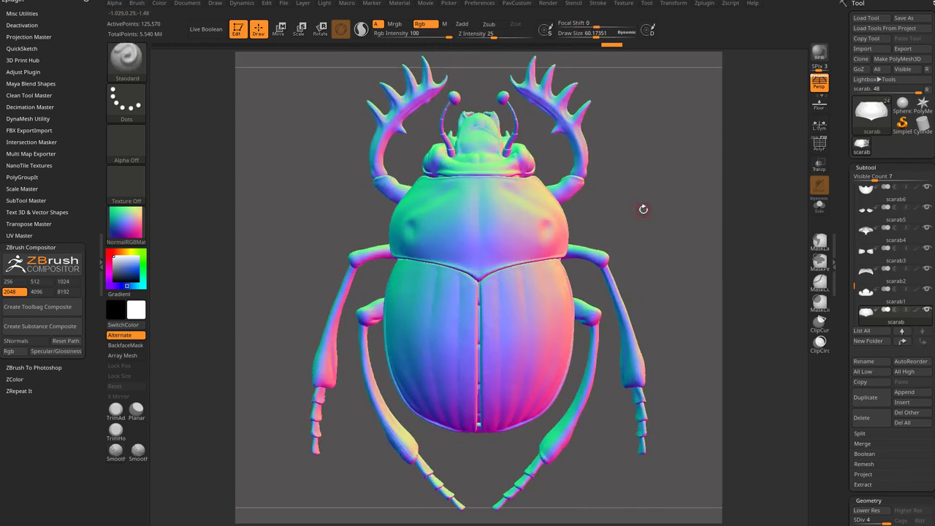
mouse_move(541, 10)
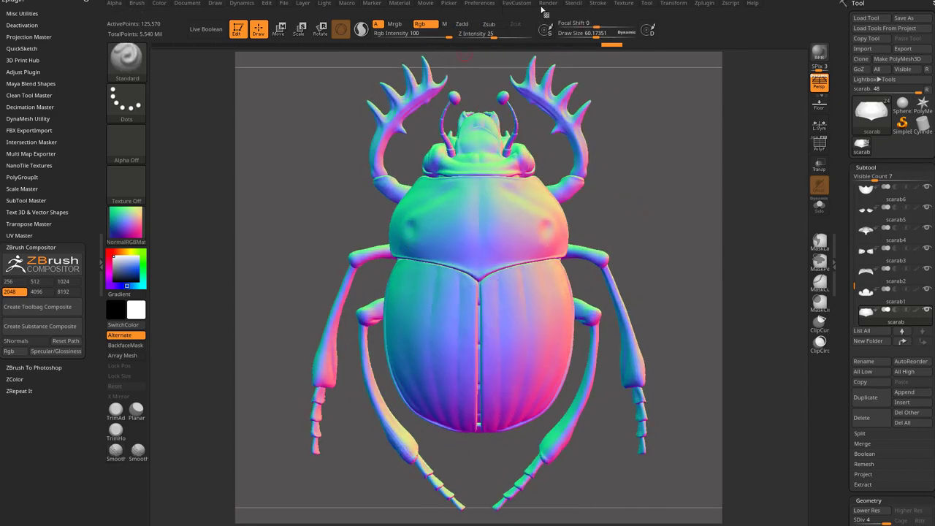
Open the ZBrush 2021 ZStartup/ZPlugs64 plugin folder in File Explorer
left_click(548, 3)
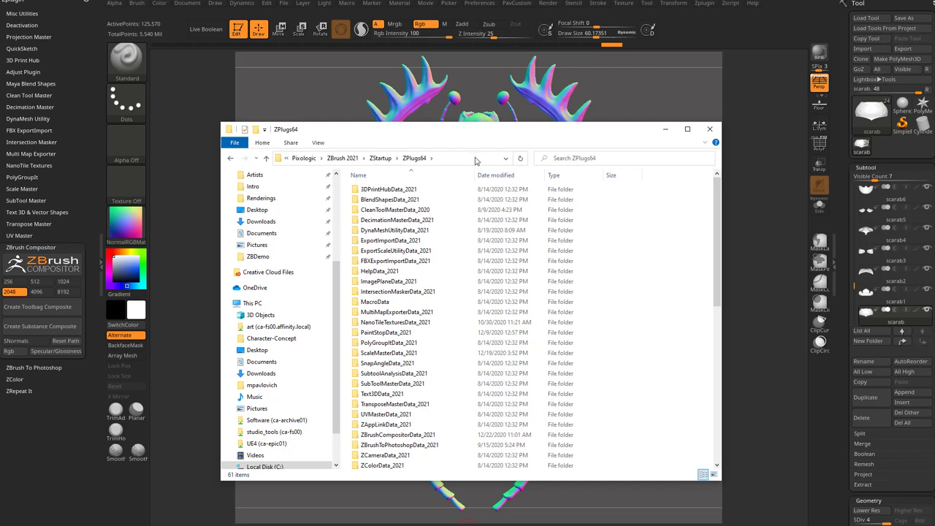
Check the folder path and open the ZBrushCompositorData_2021 folder
left_click(388, 158)
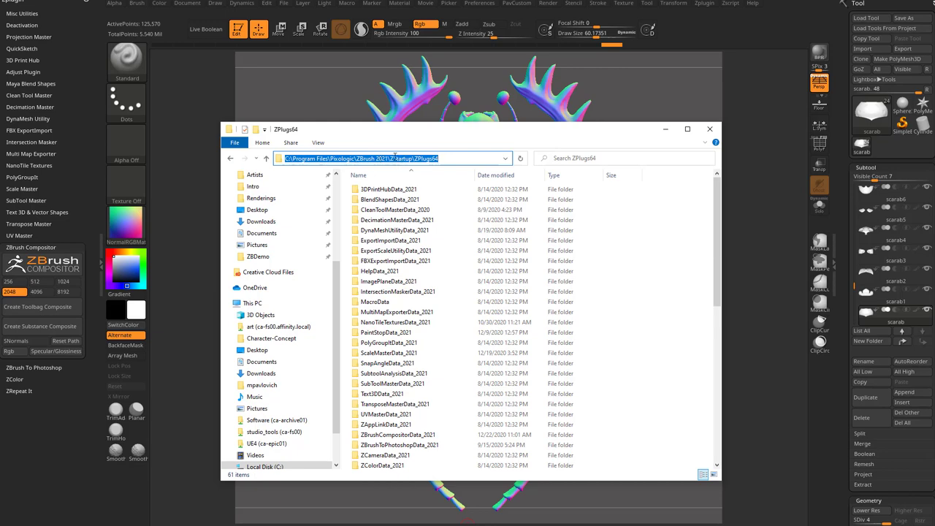
left_click(395, 241)
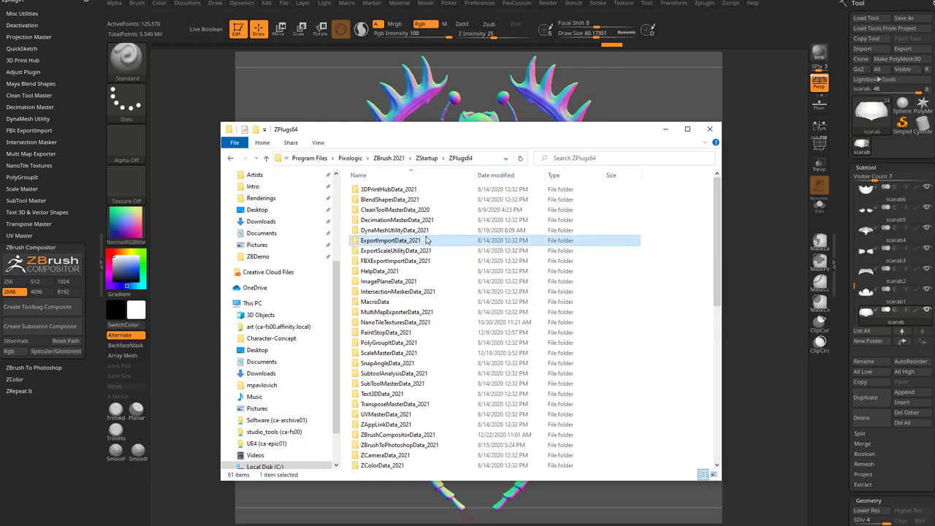
scroll("down", 3)
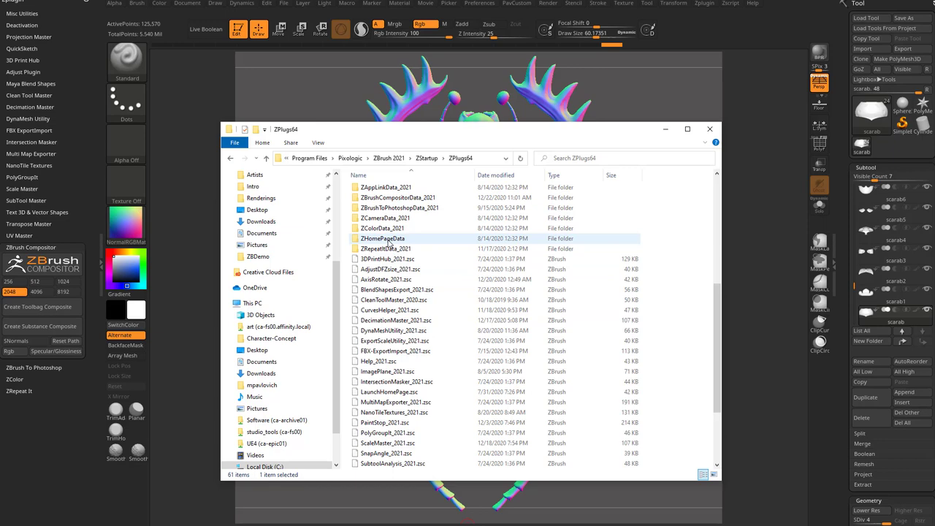
double_click(400, 208)
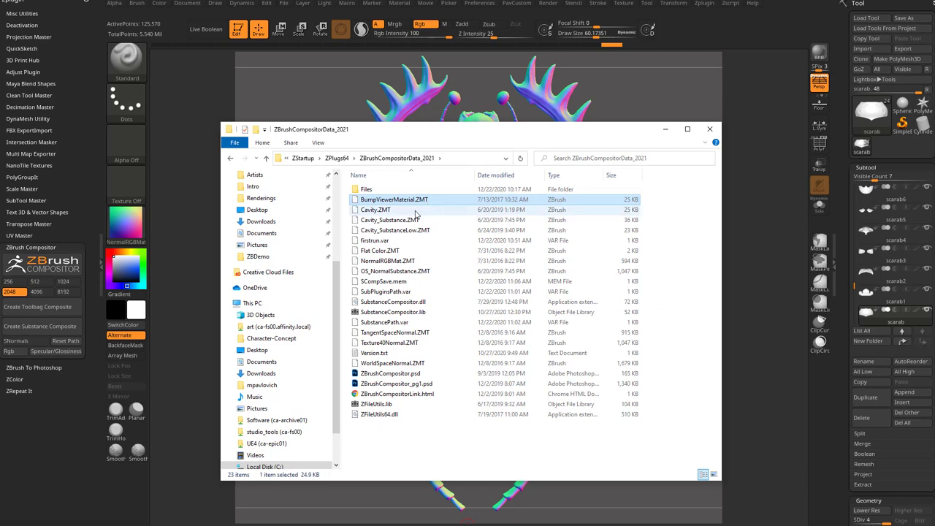
Highlight the Cavity_Substance and NormalRGBMat .ZMT files, then close Explorer
left_click(389, 220)
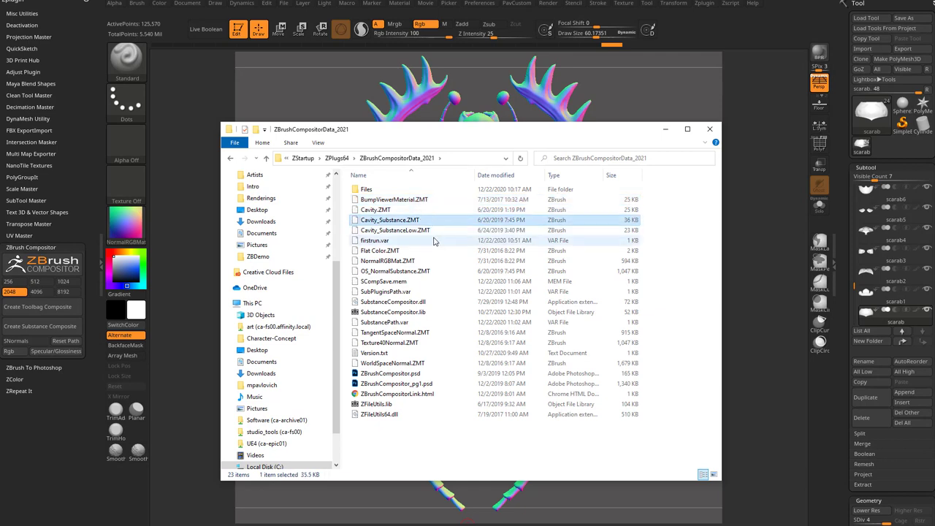
left_click(386, 261)
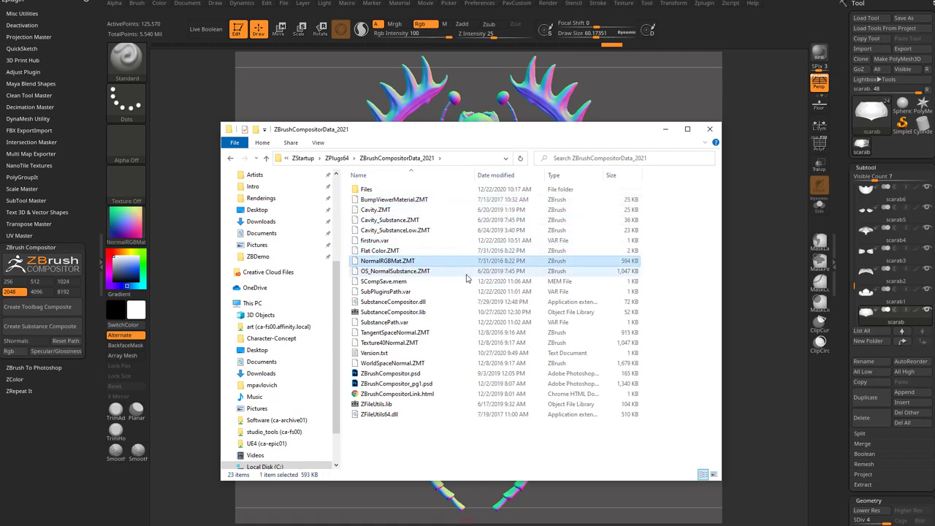
left_click(710, 129)
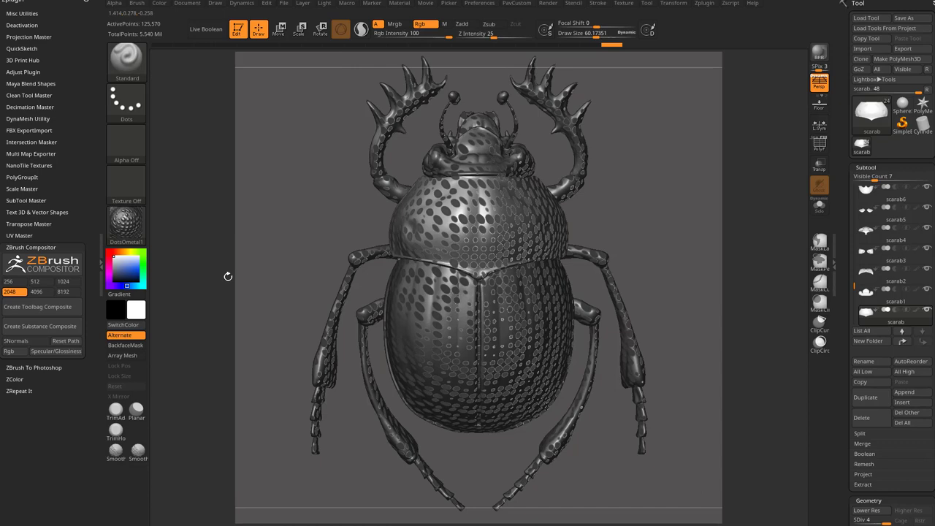
Load Cavity_Substance.ZMT onto the scarab, then switch back to Substance Painter
left_click(167, 475)
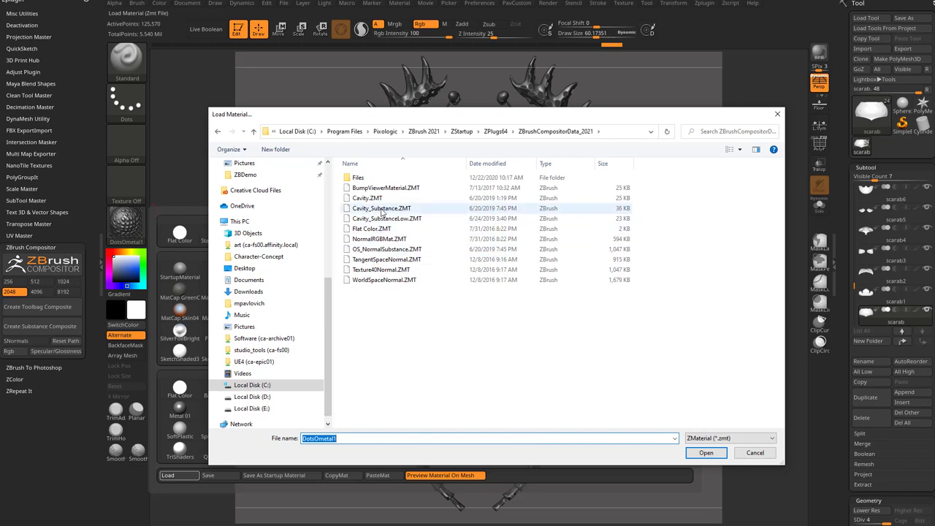
left_click(706, 452)
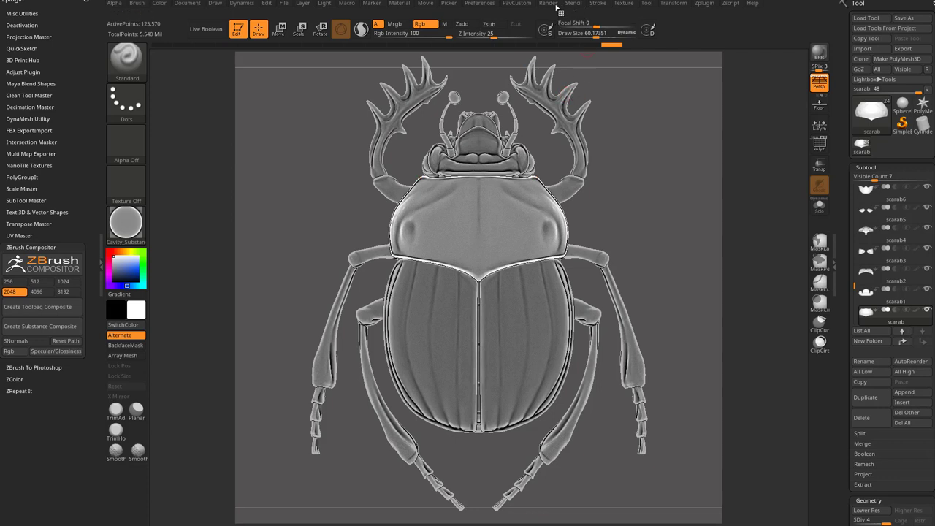
left_click(547, 4)
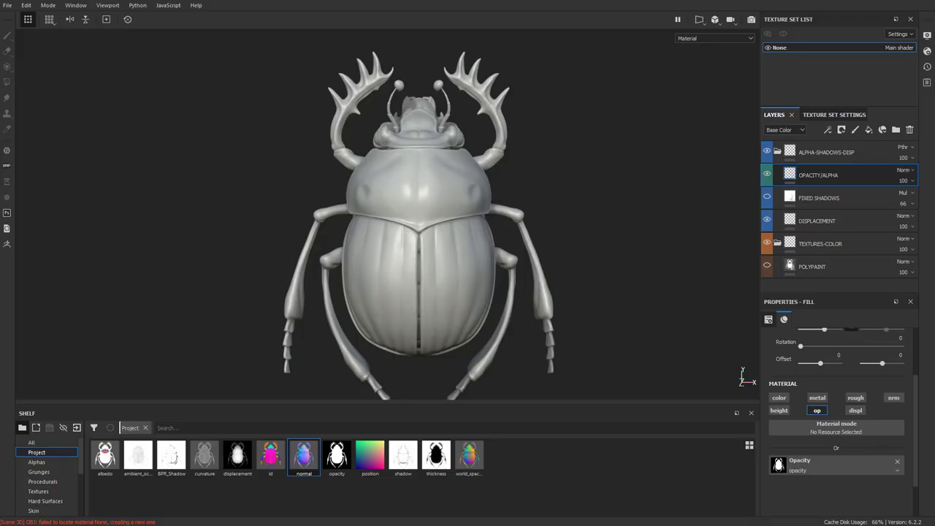
mouse_move(204, 457)
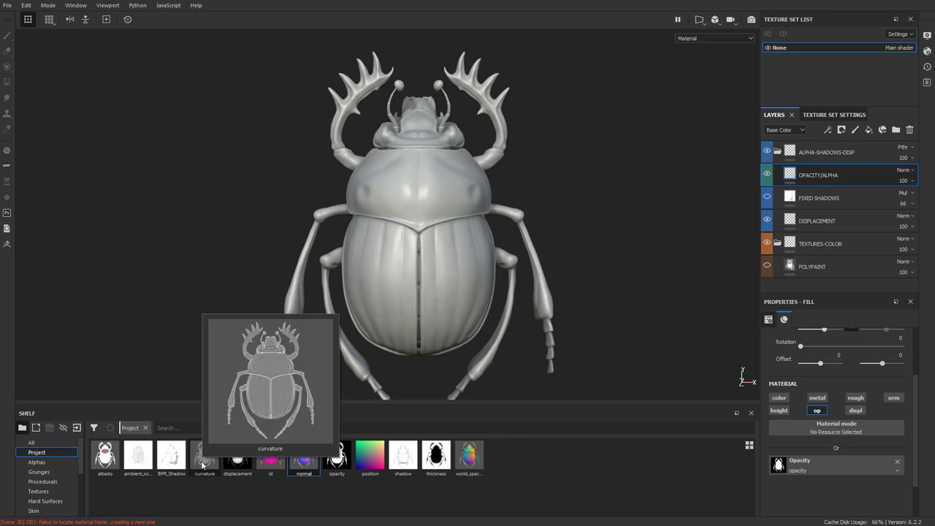
mouse_move(298, 494)
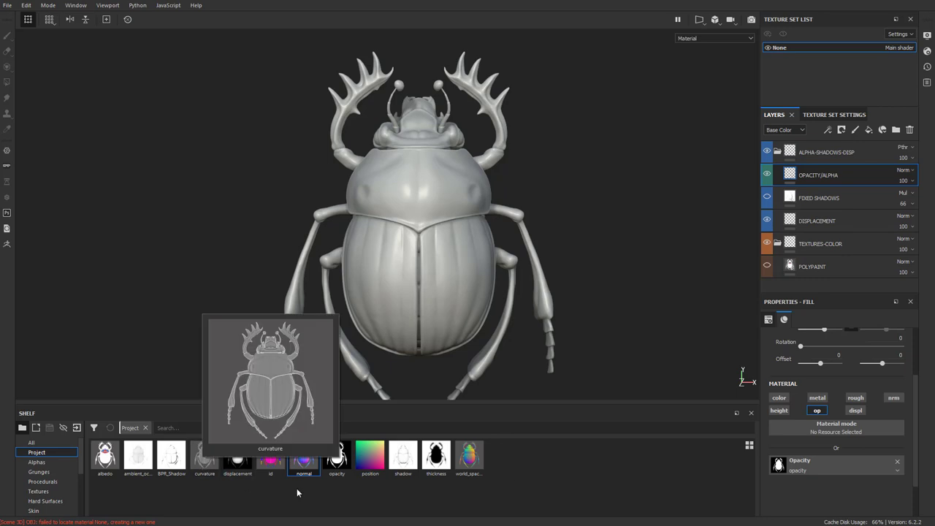
left_click(821, 114)
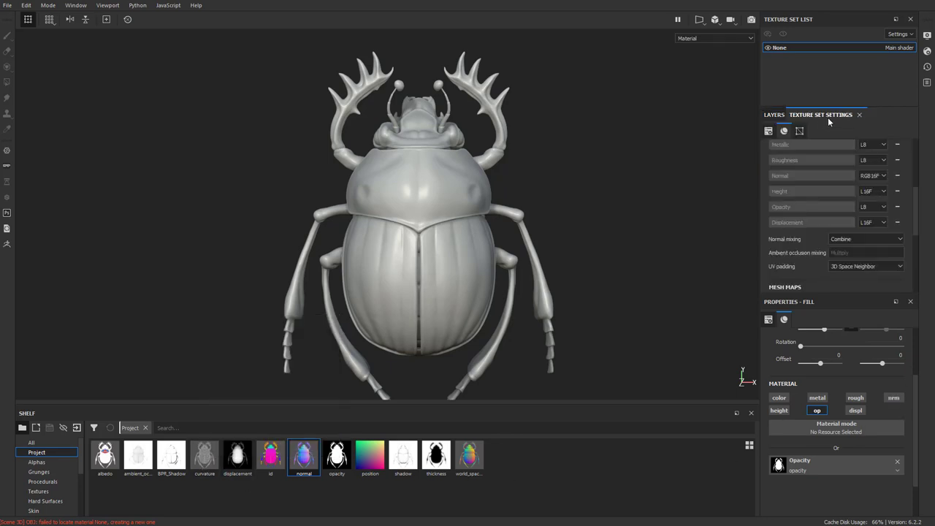
scroll("down", 3)
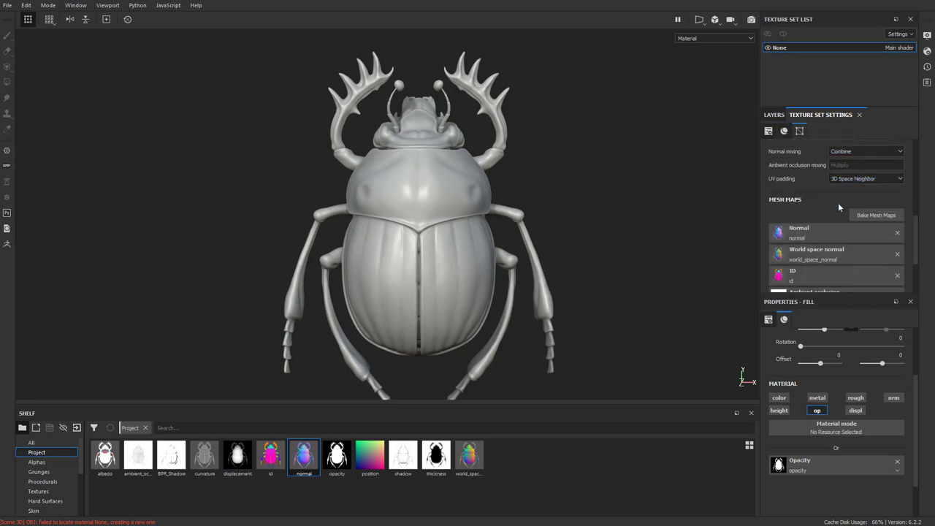
scroll("down", 3)
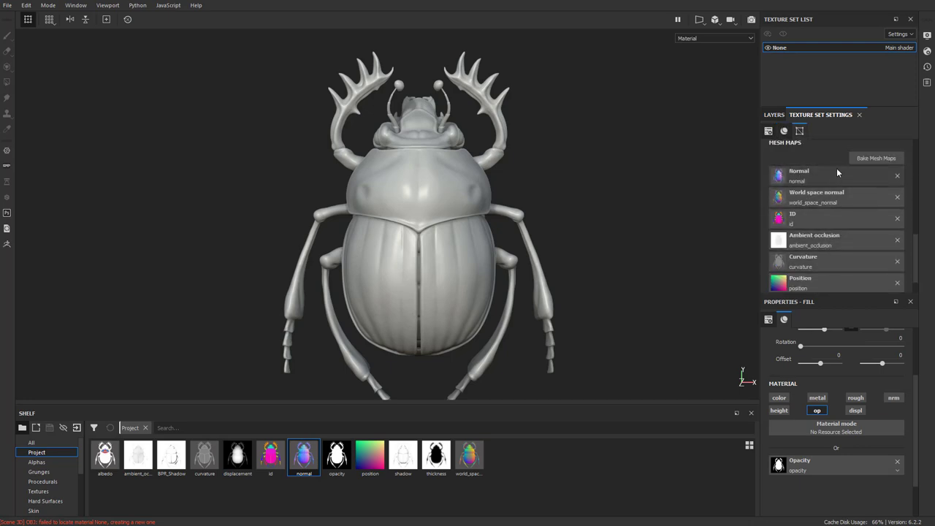
mouse_move(848, 194)
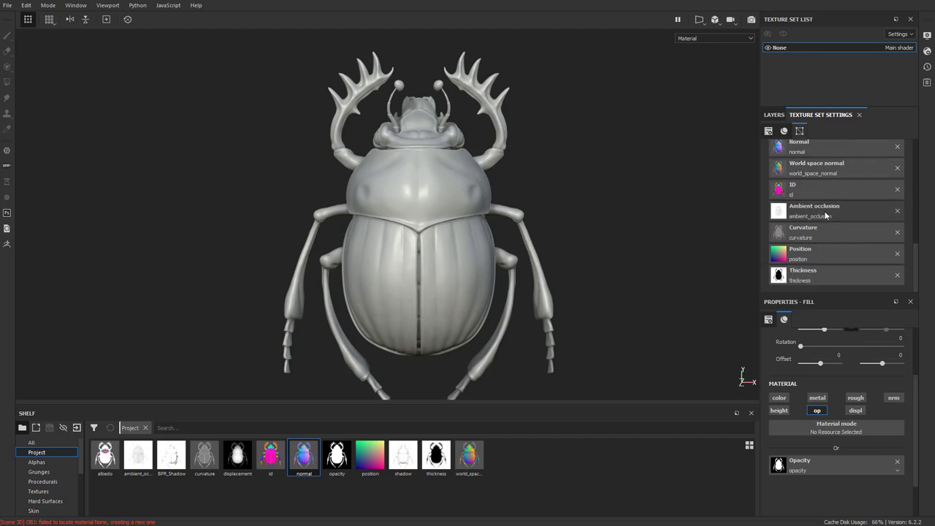
mouse_move(826, 290)
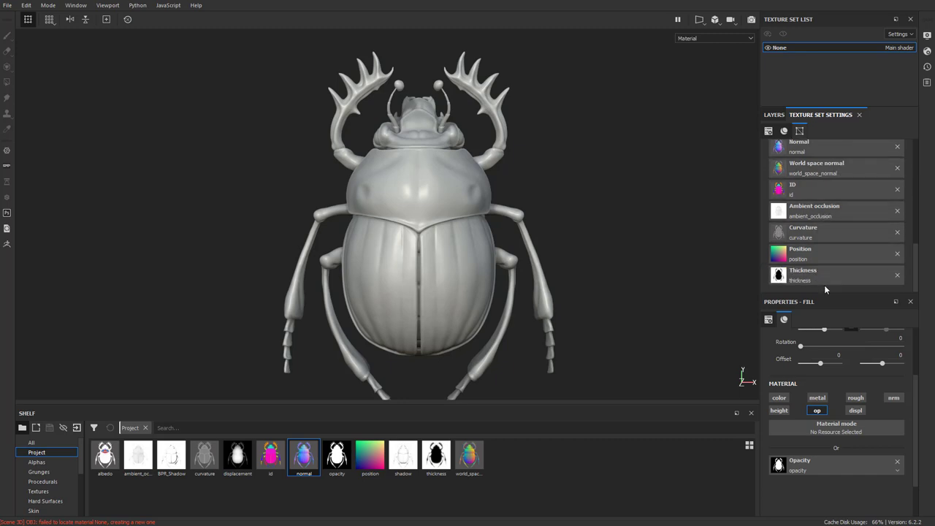
scroll("up", 3)
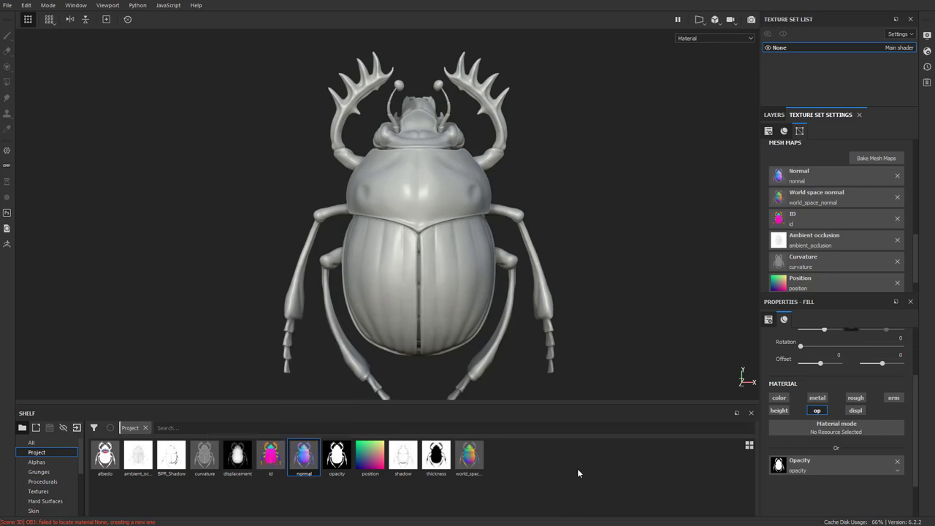
mouse_move(843, 223)
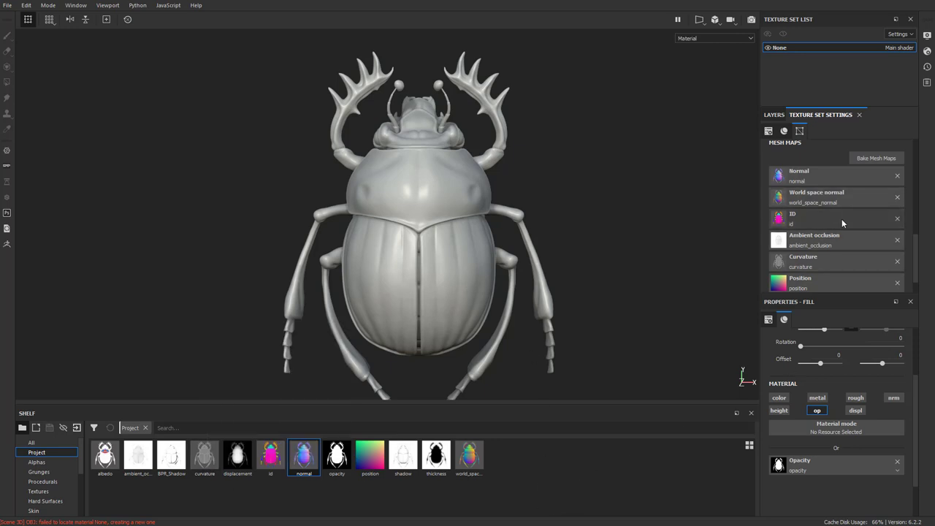
left_click(774, 115)
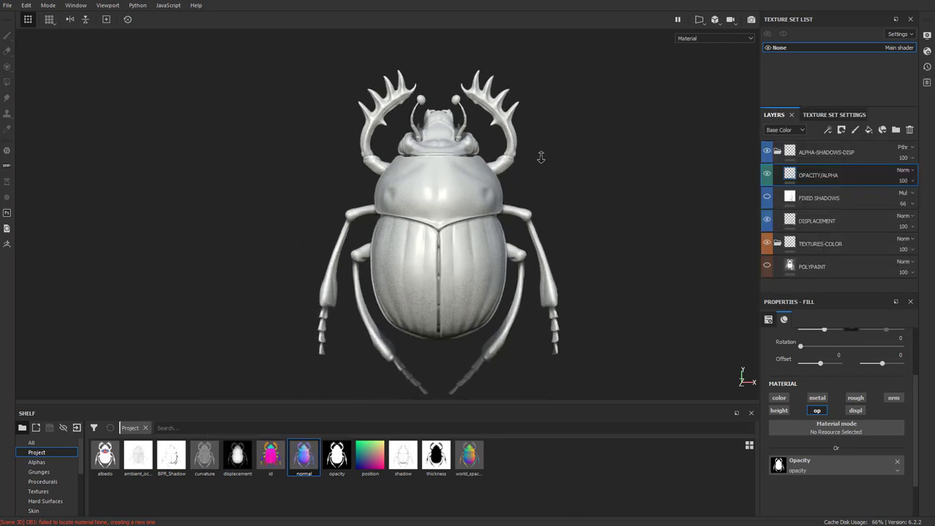